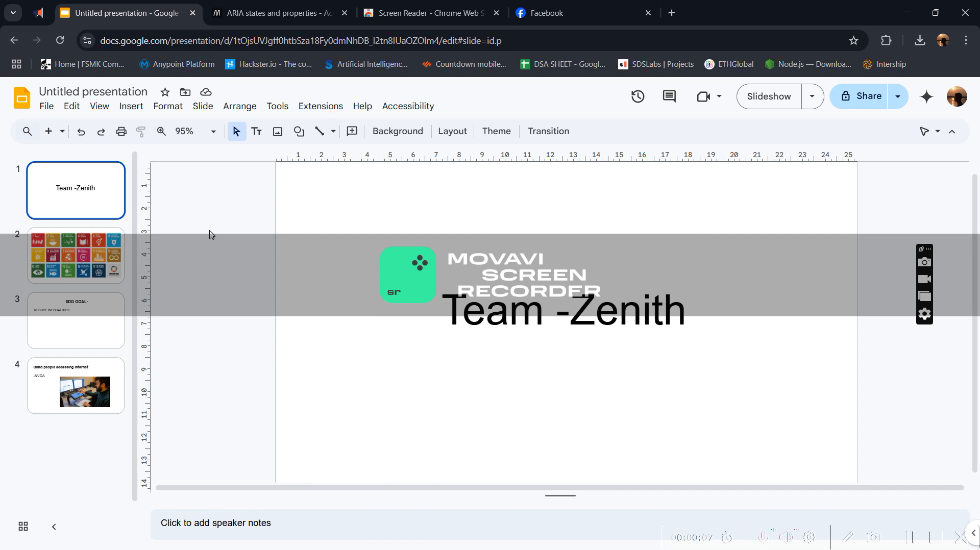
# Step through slides 2, 3 and 4, ending on 'Blind people accessing Internet -NVDA'
pyautogui.click(75, 255)
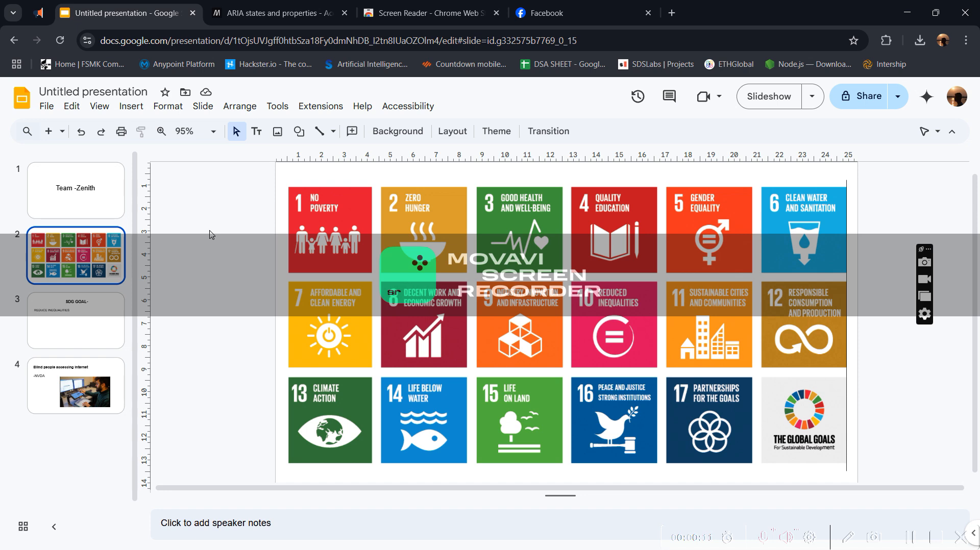
pyautogui.click(75, 320)
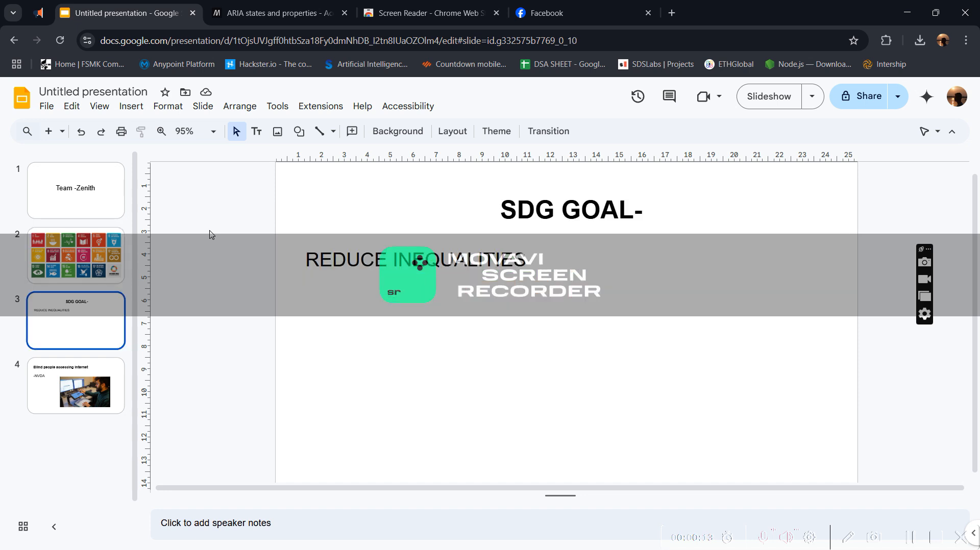
pyautogui.click(75, 387)
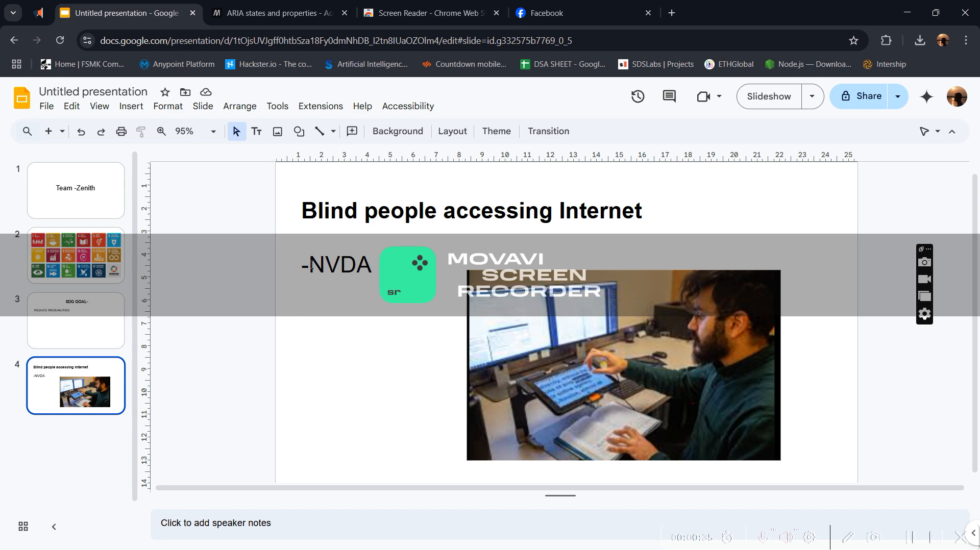
# Add the Screen Reader extension from its Chrome Web Store page, then show Facebook
pyautogui.click(430, 12)
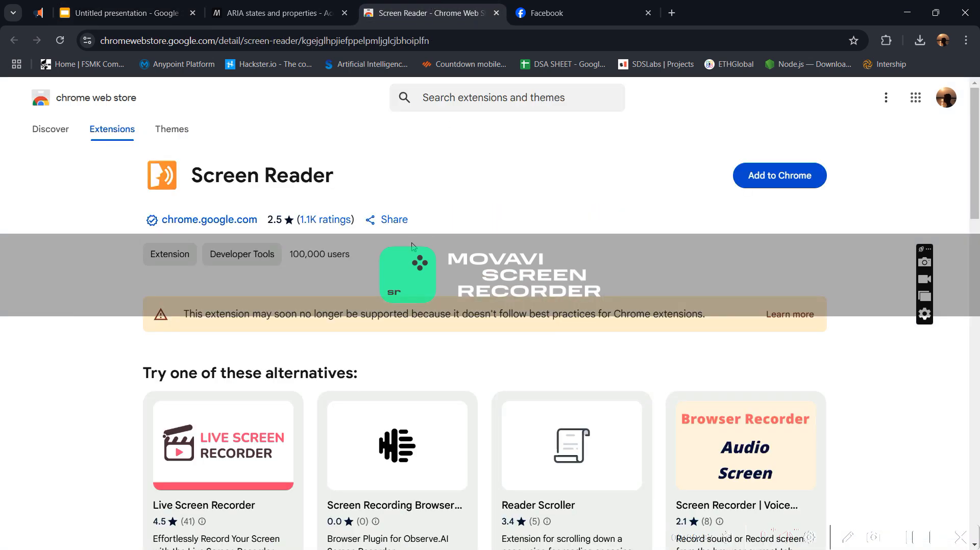
pyautogui.moveTo(854, 139)
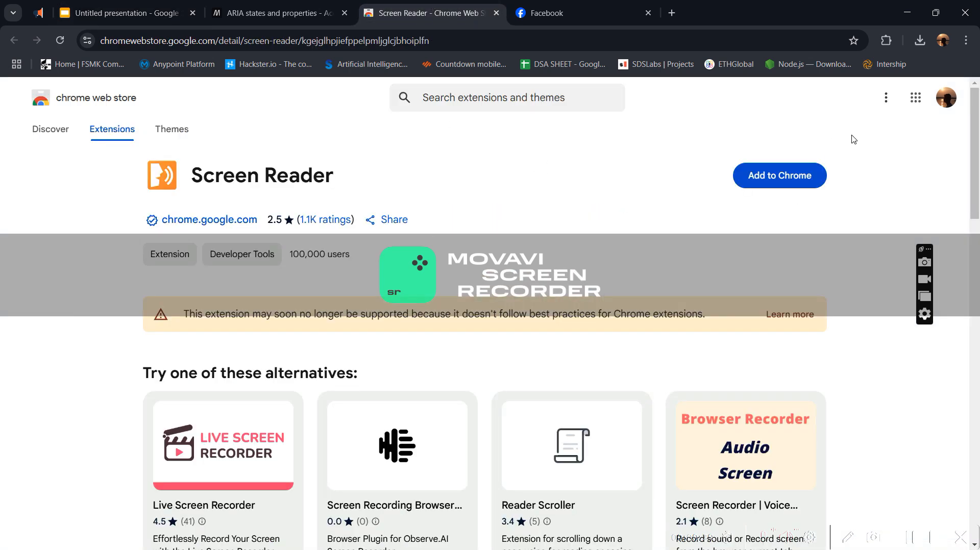
pyautogui.click(778, 176)
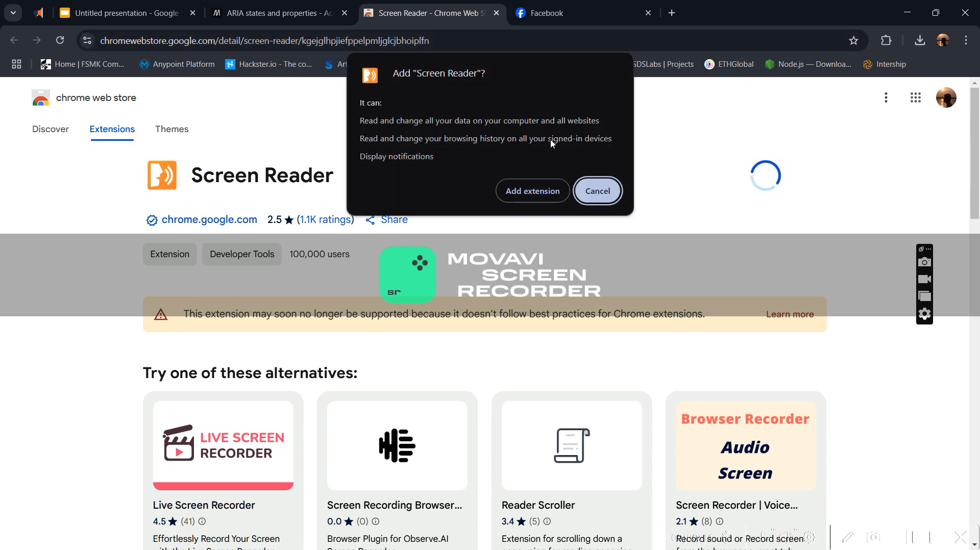
pyautogui.click(575, 13)
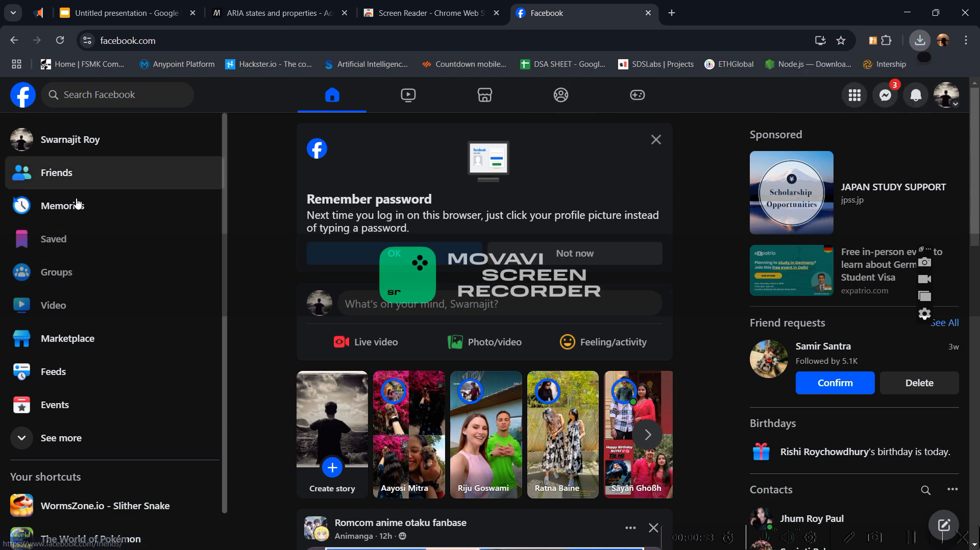
# Browse Facebook's Video section, then its Marketplace
pyautogui.click(863, 39)
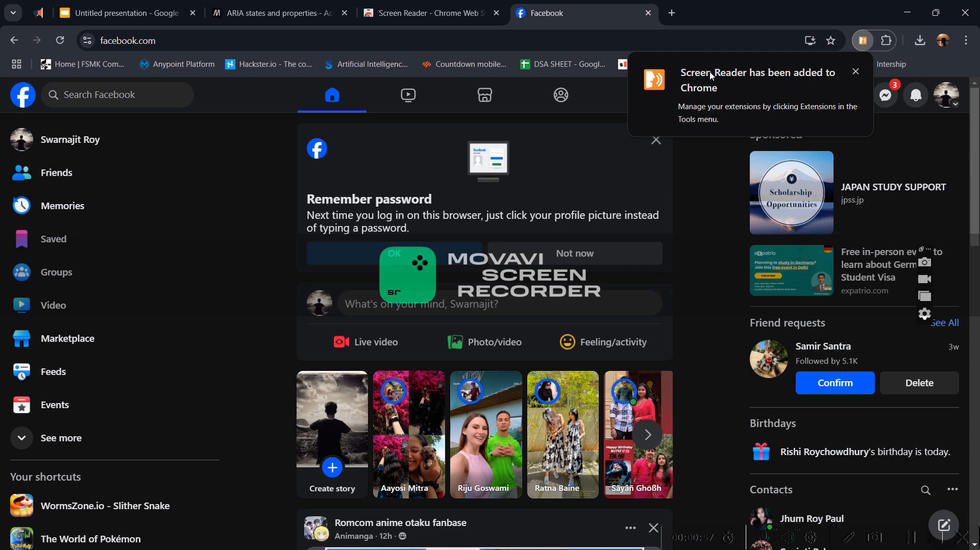
pyautogui.moveTo(333, 108)
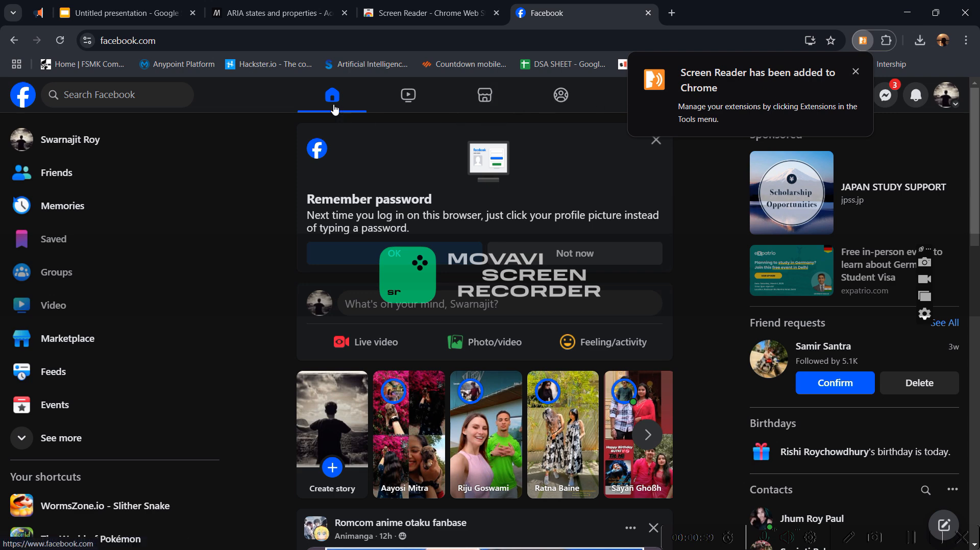
pyautogui.click(407, 95)
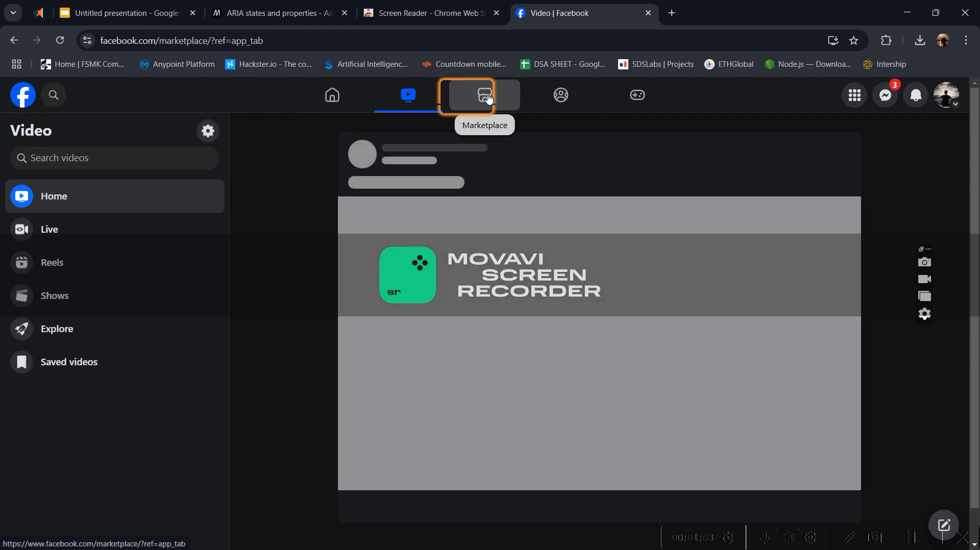
pyautogui.click(430, 12)
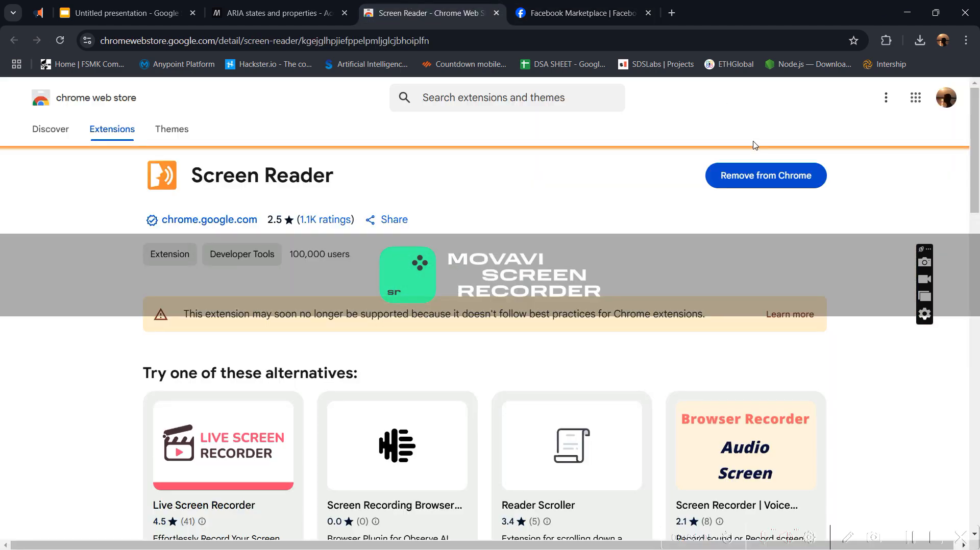
# Remove the Screen Reader extension from Chrome and return to Facebook Marketplace
pyautogui.click(764, 175)
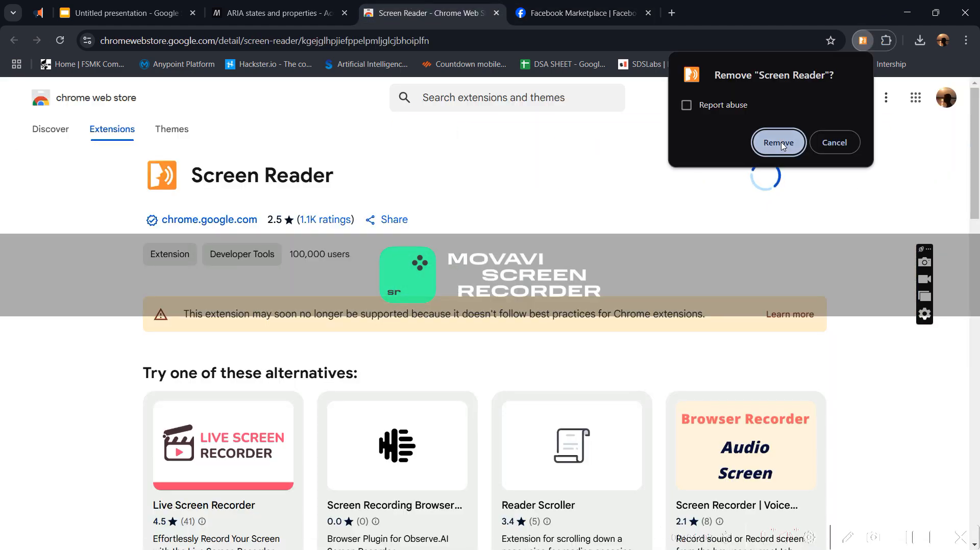
pyautogui.click(777, 142)
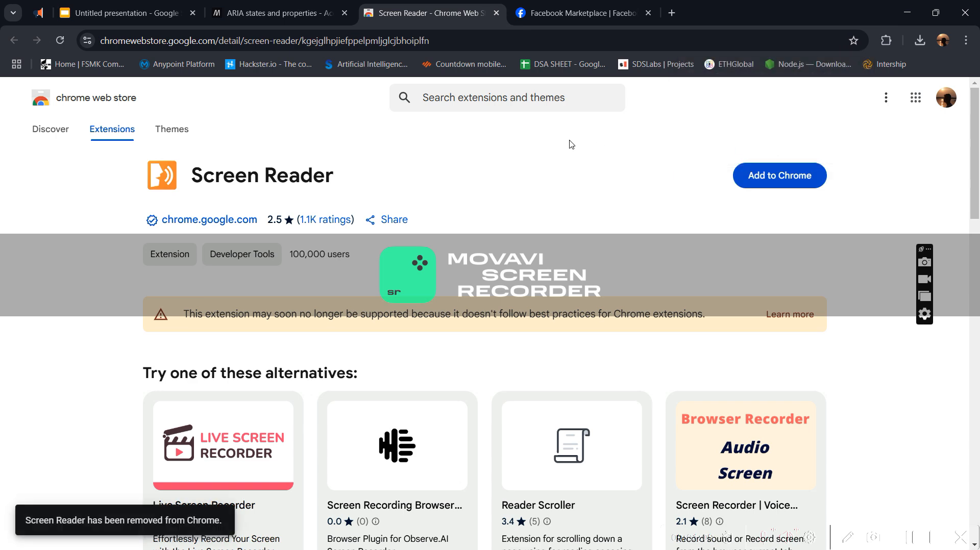
pyautogui.click(583, 12)
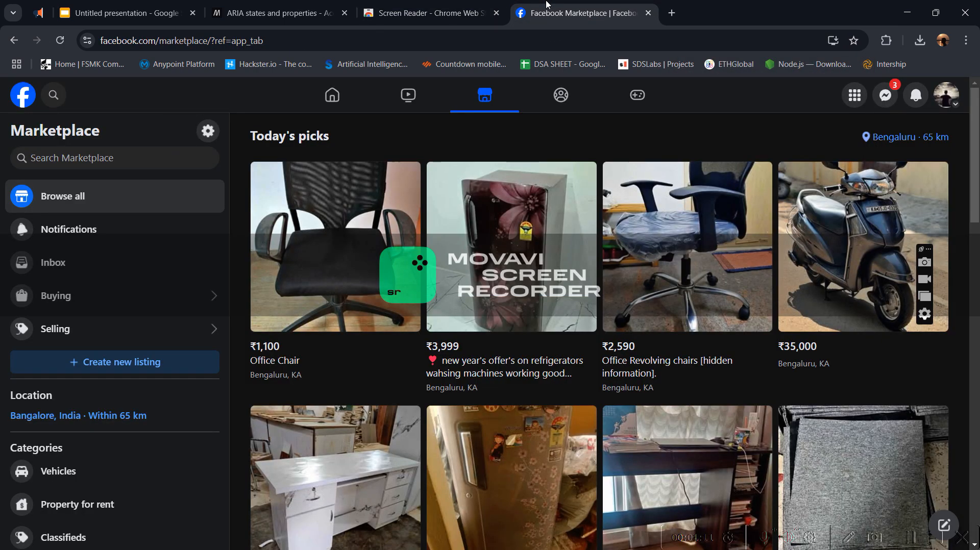
pyautogui.moveTo(331, 95)
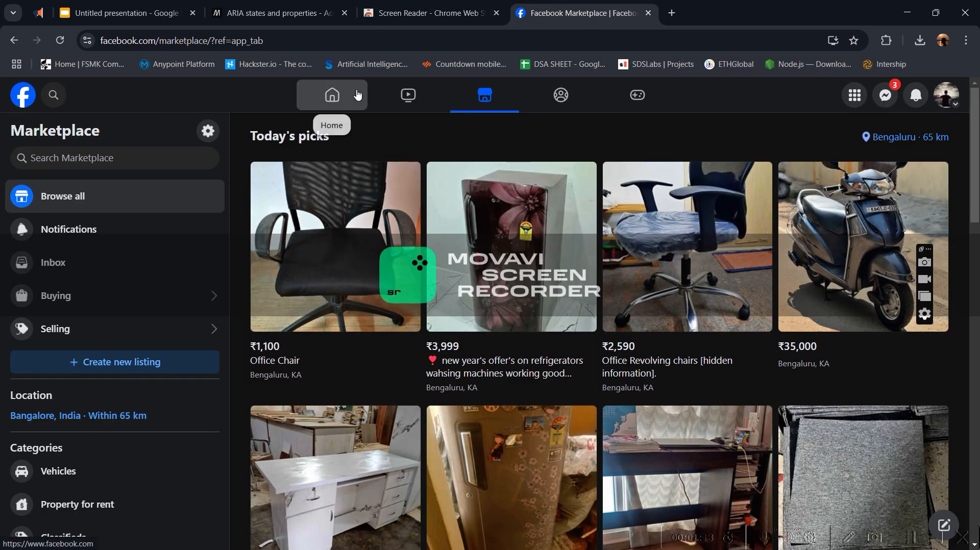
# Go back to Facebook's home feed, then bring the MDN ARIA states article forward
pyautogui.click(332, 95)
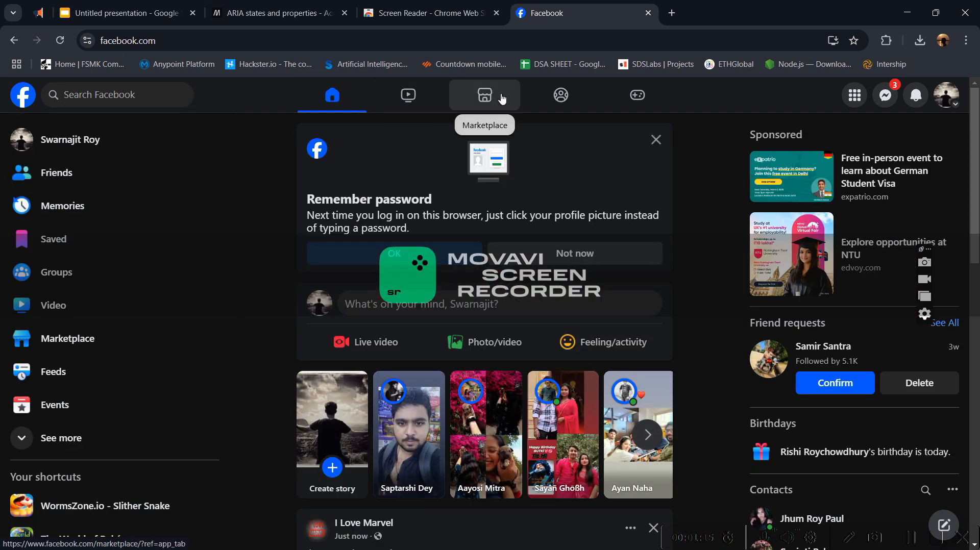
pyautogui.moveTo(331, 94)
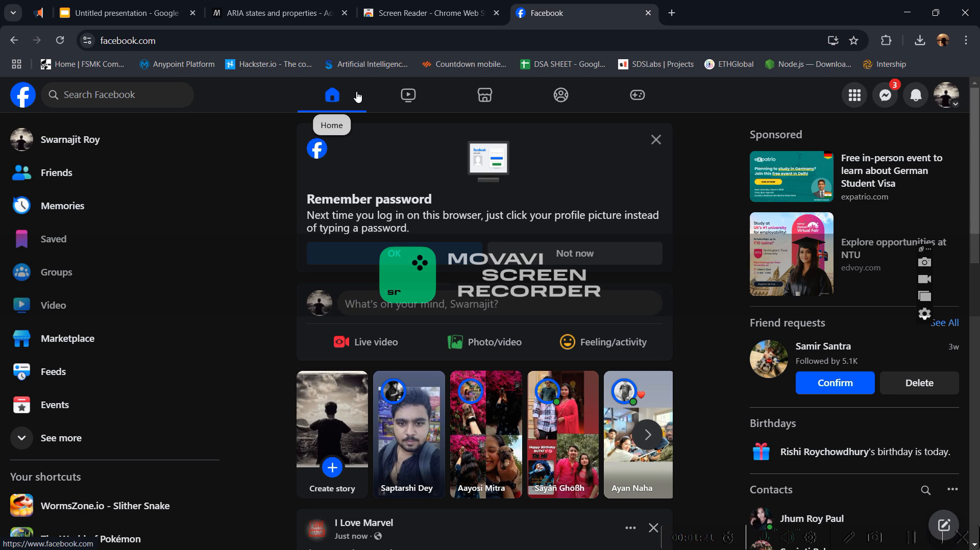
pyautogui.click(277, 13)
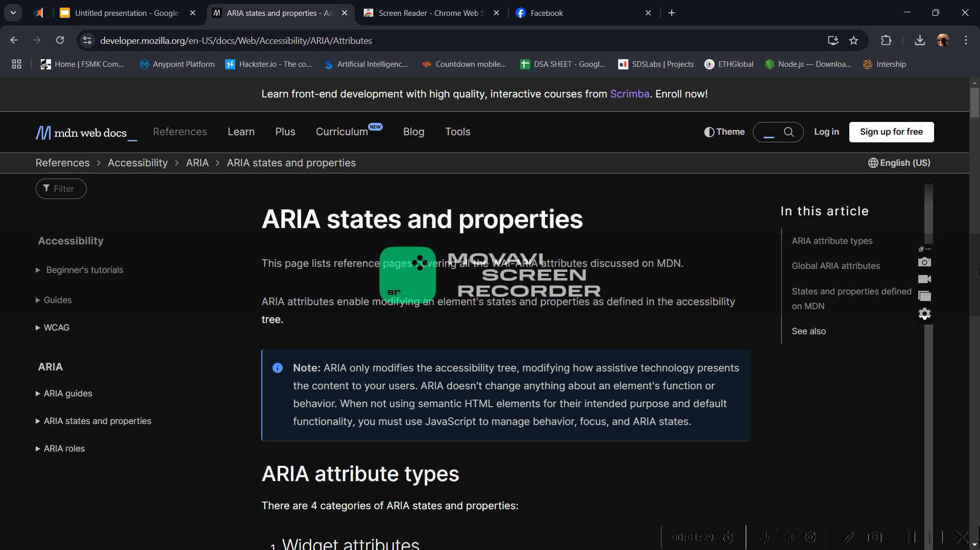
# Scroll MDN's ARIA states and properties article, then view index.html in VS Code
pyautogui.scroll(-3)
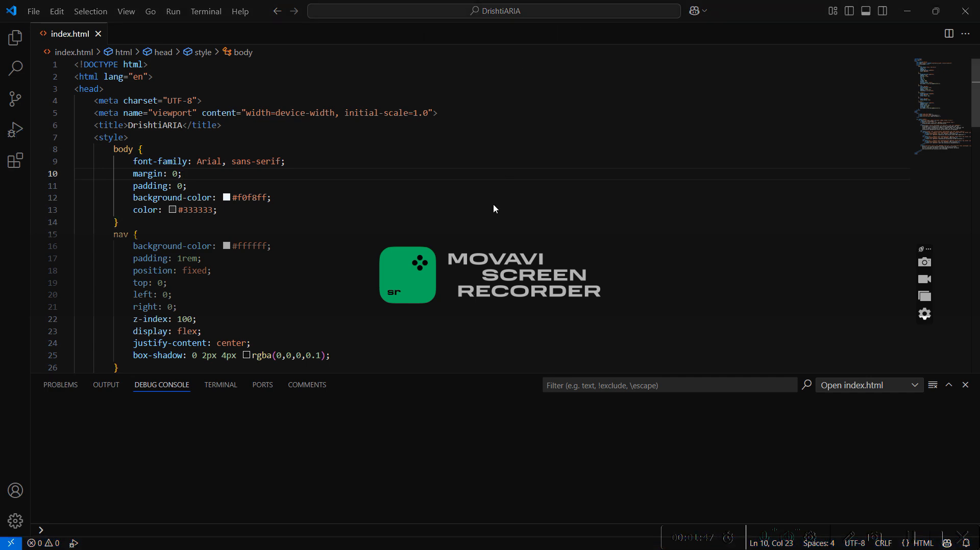
# Close the hackathon project window and open the DrishtiARIA home page in Chrome
pyautogui.press('Win+Tab')
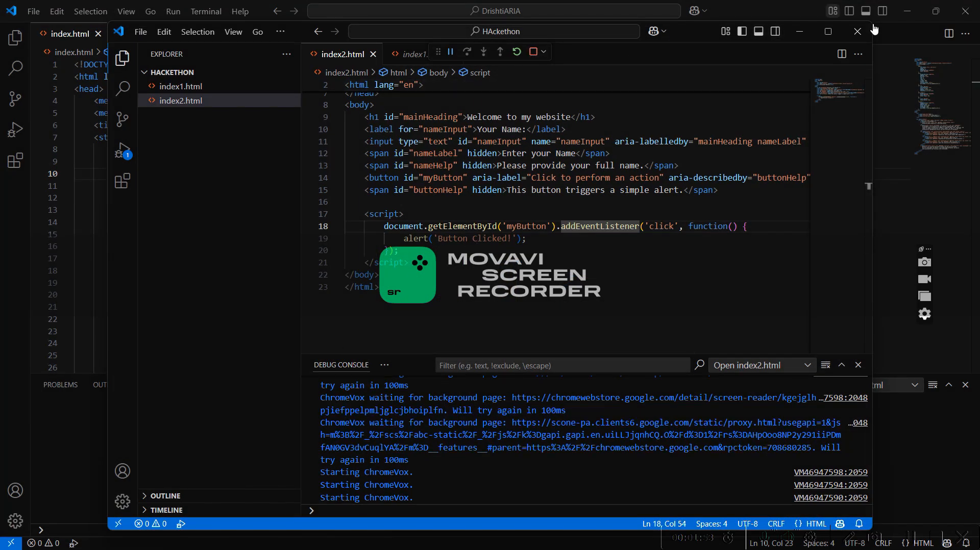
pyautogui.click(857, 31)
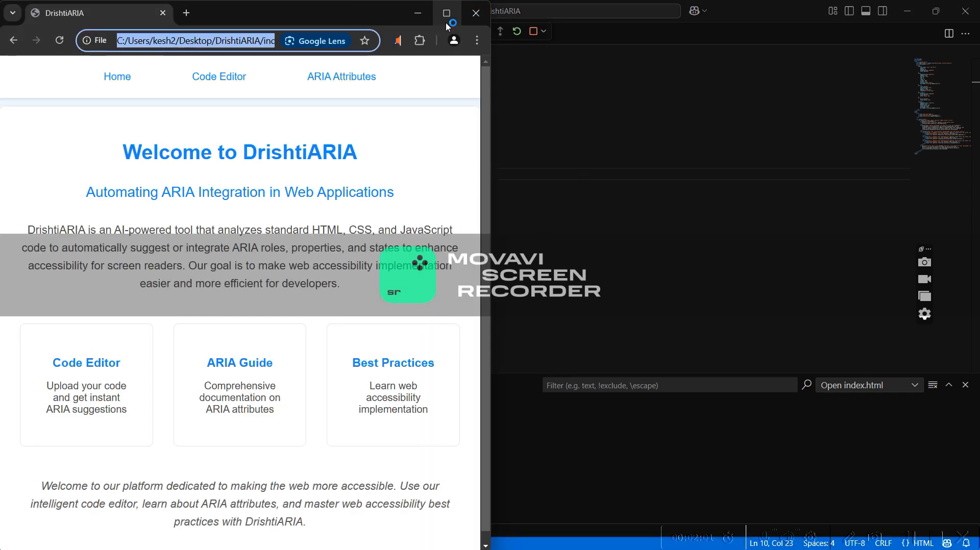
# Maximize the DrishtiARIA browser window and go to its Code Editor page
pyautogui.click(446, 12)
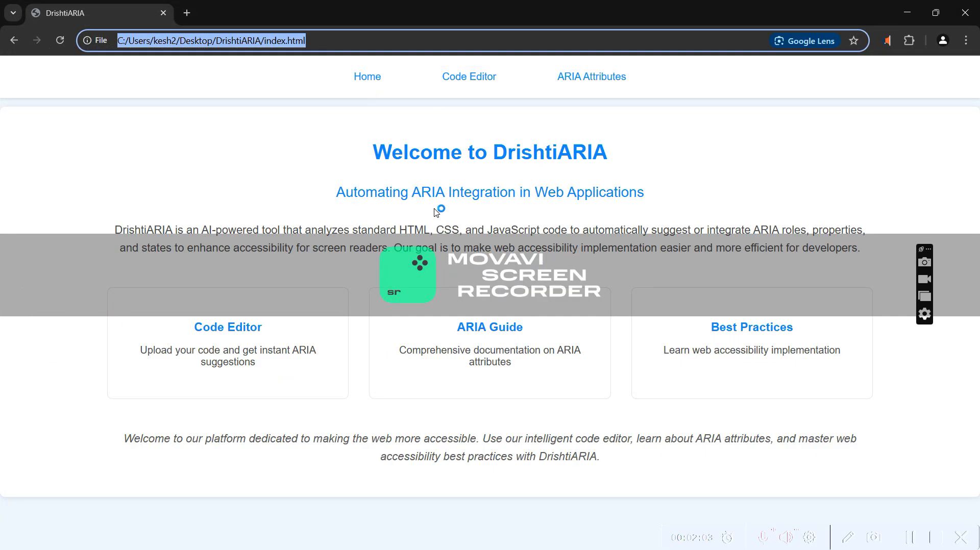
pyautogui.click(469, 76)
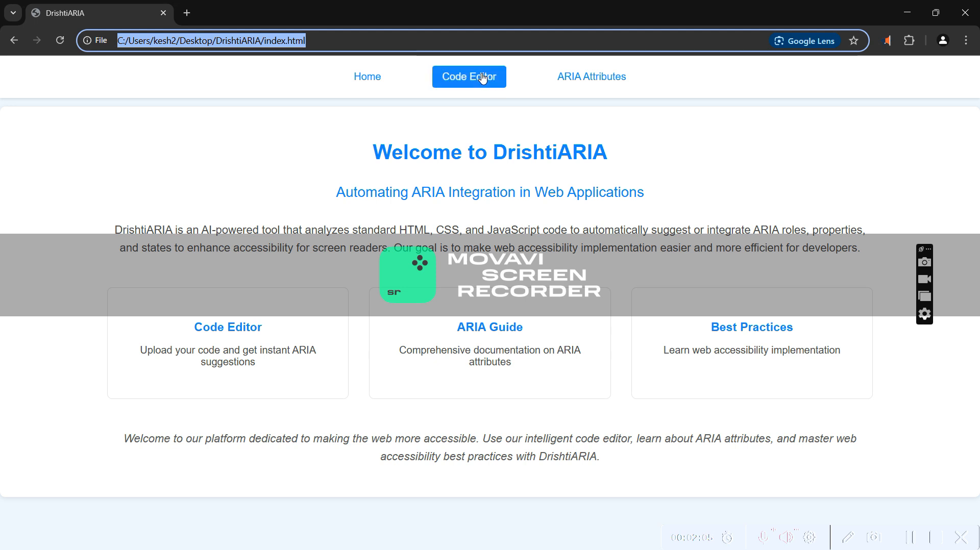
pyautogui.click(468, 76)
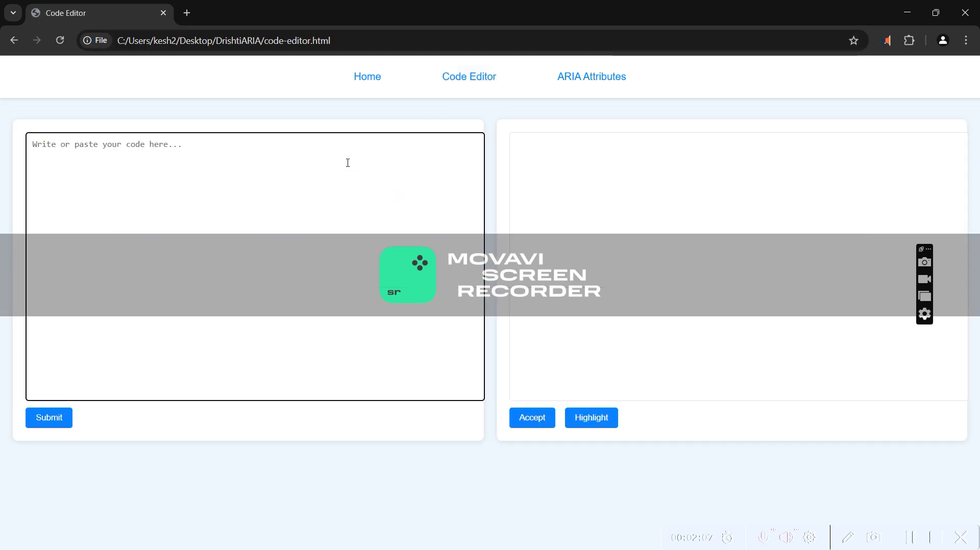
pyautogui.moveTo(240, 327)
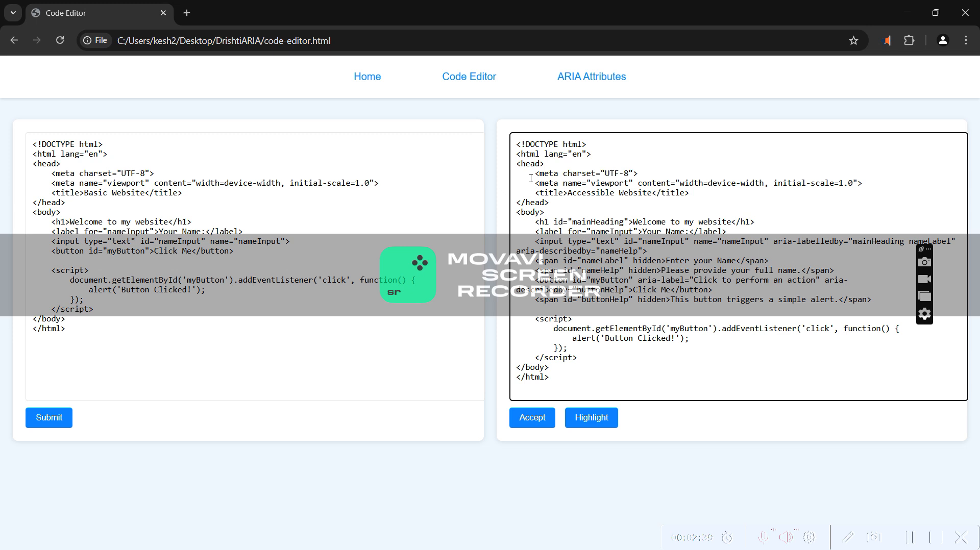
pyautogui.moveTo(546, 114)
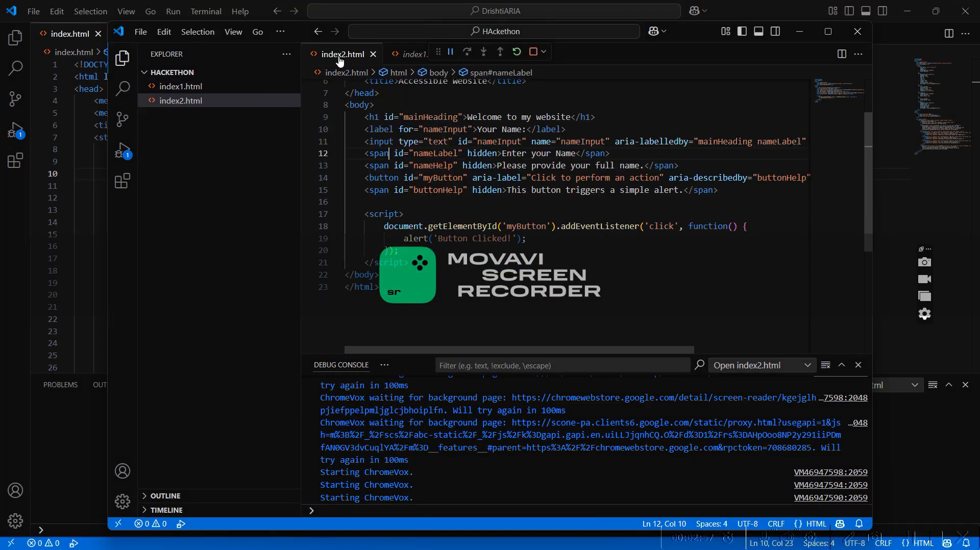
# Replace index2.html's markup with ARIA-enhanced code and stop the debug session
pyautogui.press('ctrl+a')
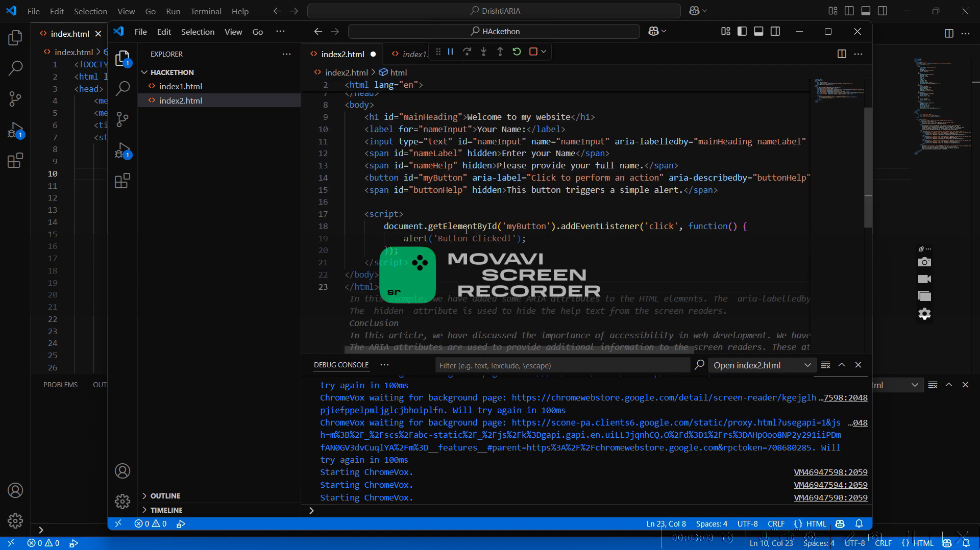
pyautogui.moveTo(533, 51)
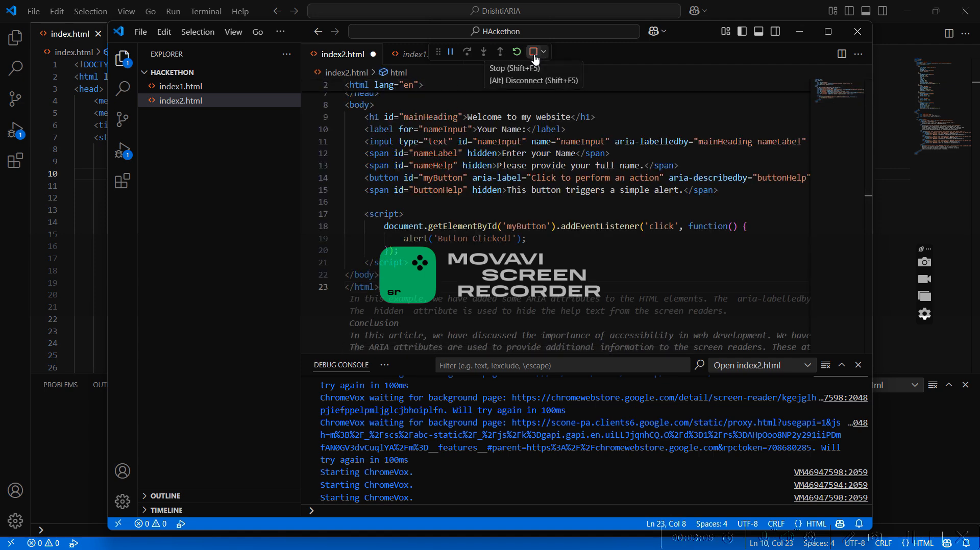
pyautogui.click(532, 51)
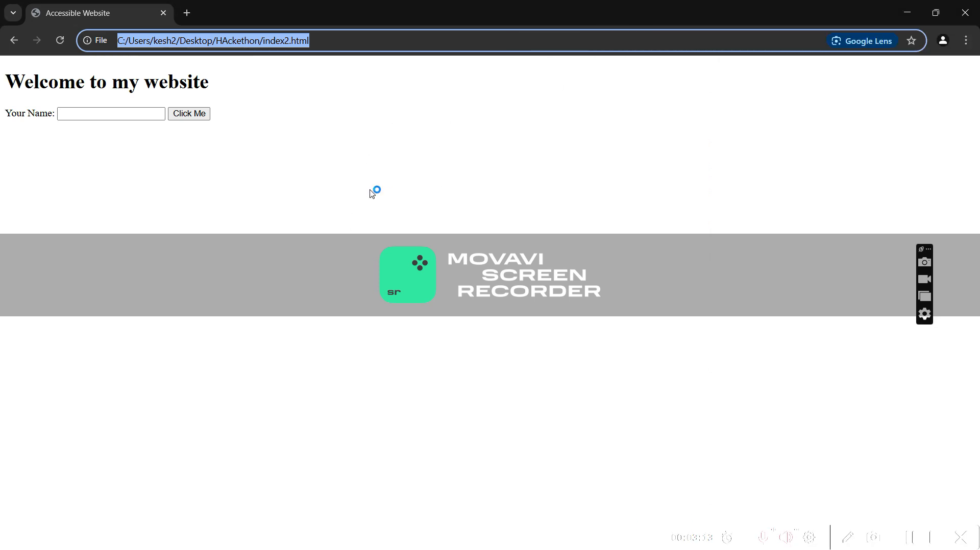
pyautogui.moveTo(447, 149)
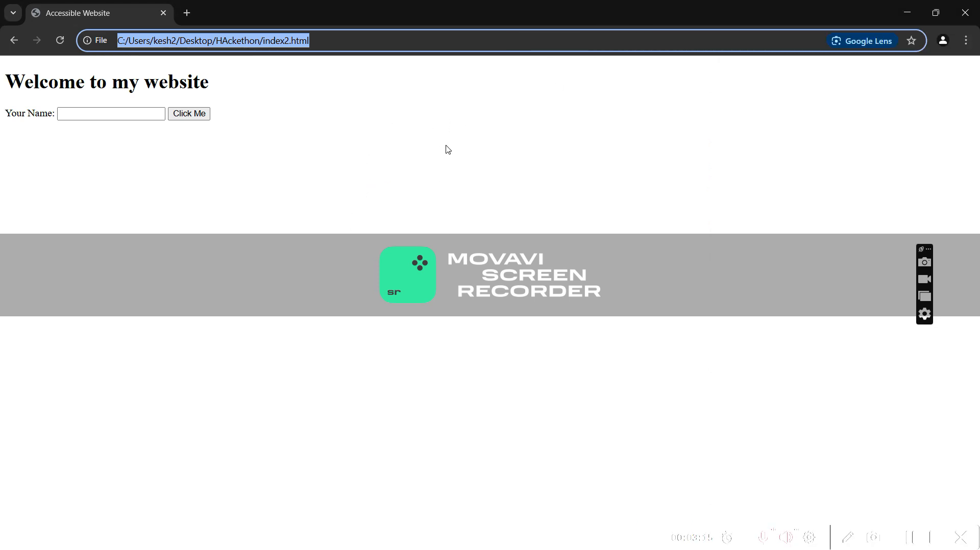
pyautogui.moveTo(2, 58)
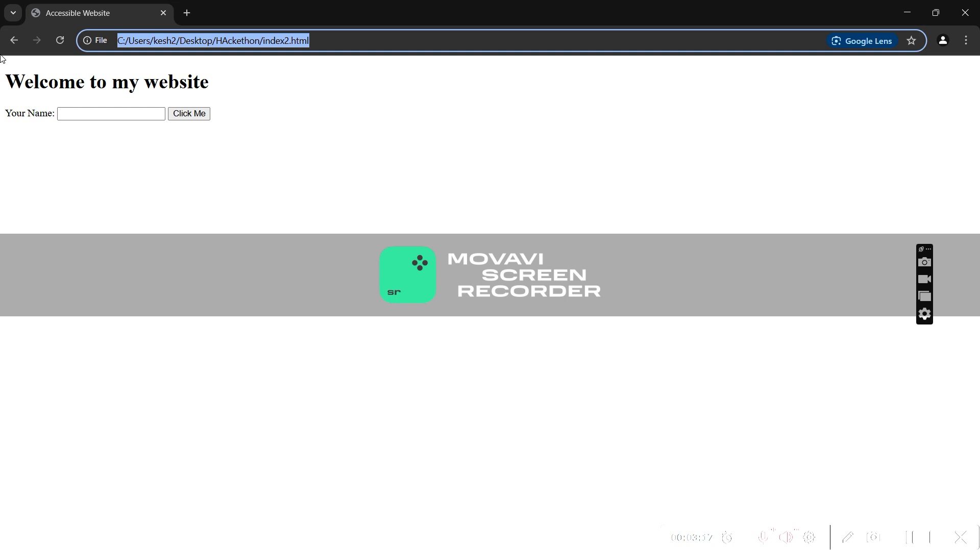
pyautogui.moveTo(189, 188)
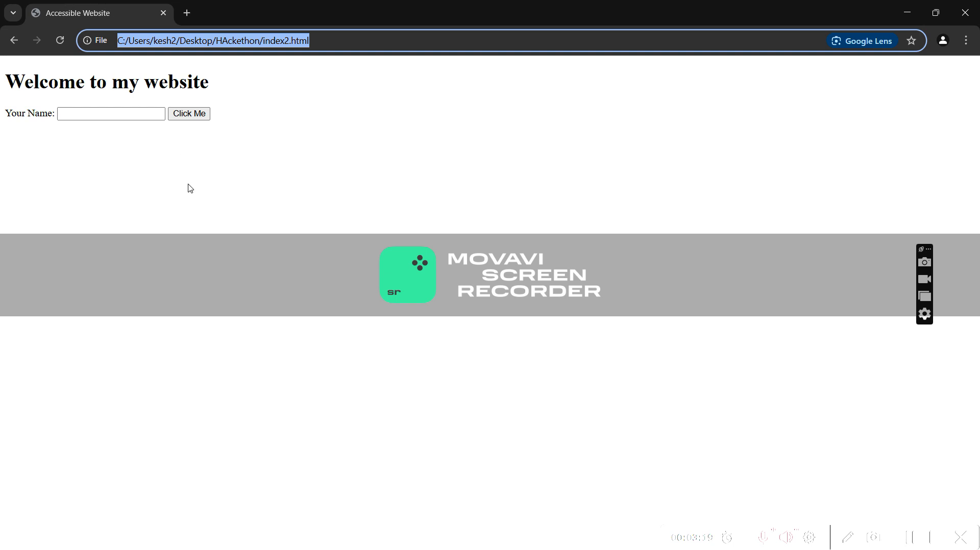
# Switch from the index2.html test page to MDN's ARIA states and properties list
pyautogui.press('Win+Tab')
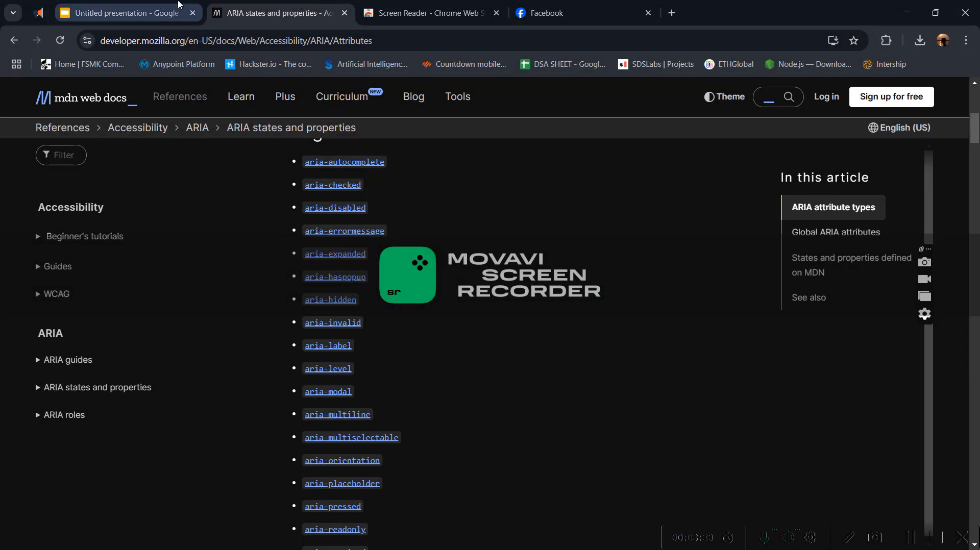
# Install Screen Reader from its Web Store URL, then view DrishtiARIA's Code Editor
pyautogui.click(429, 12)
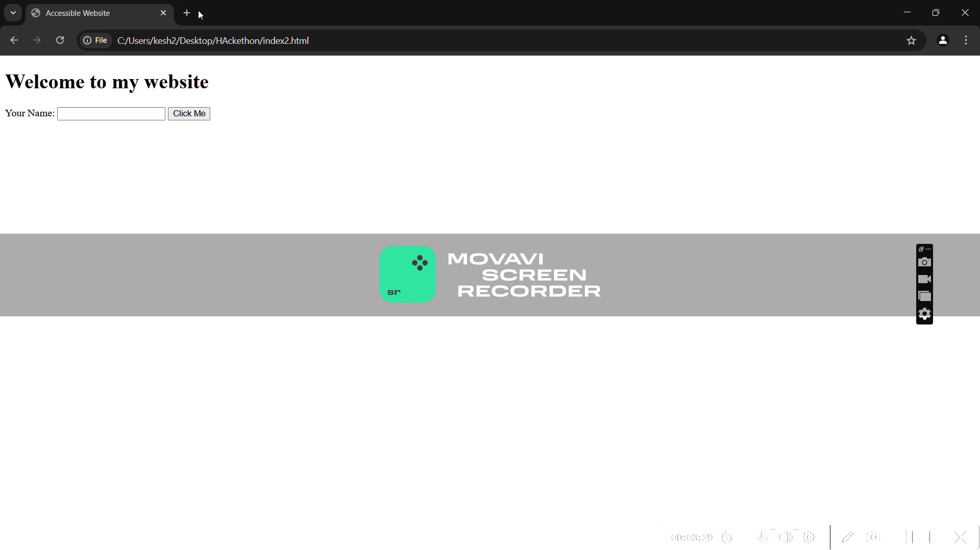
pyautogui.write('https://chromewebstore.google.com/detail/screen-reader/kgejglhpjiefppelpmljglcjbhoiplfn')
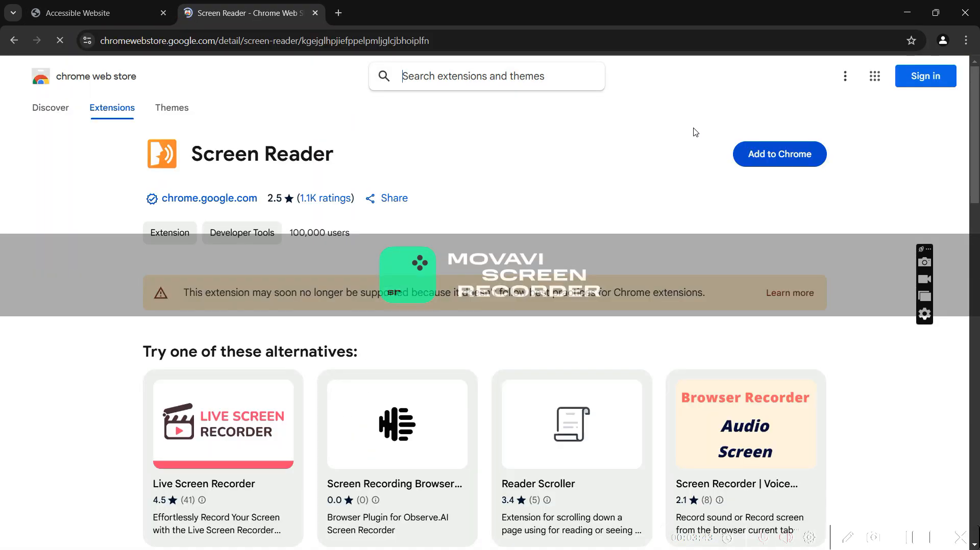
pyautogui.click(778, 153)
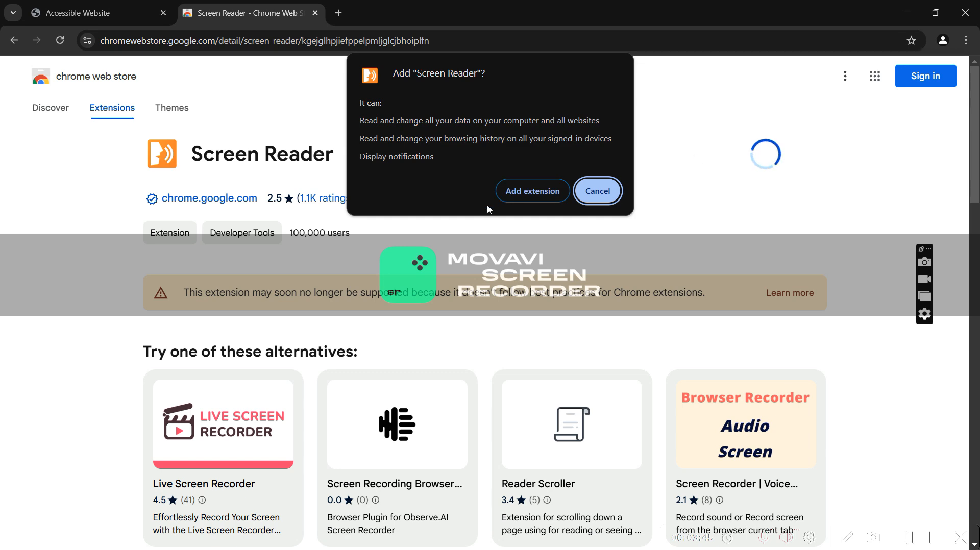
pyautogui.click(596, 190)
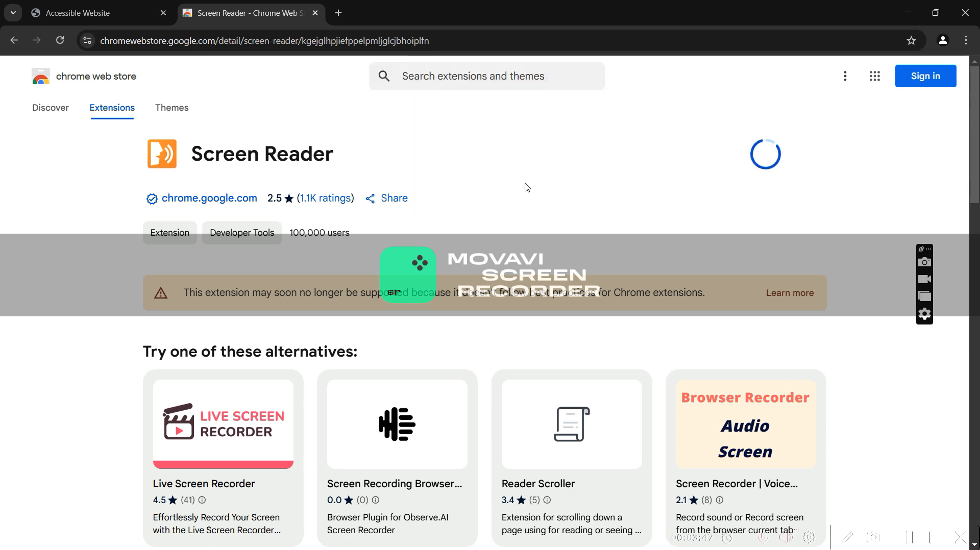
pyautogui.press('Win+Tab')
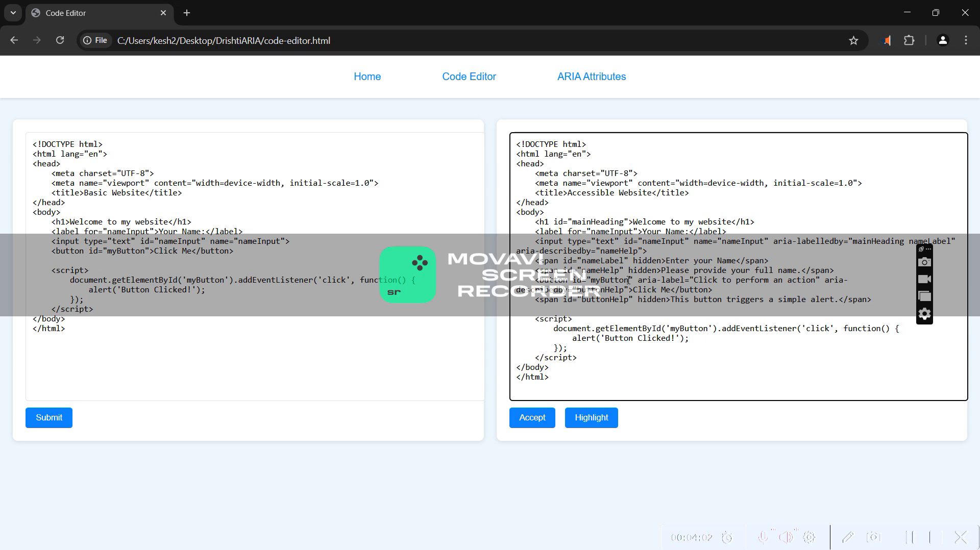
# Test the accessible page's name field and Click Me button, triggering the 'Button Clicked!' alert
pyautogui.click(250, 12)
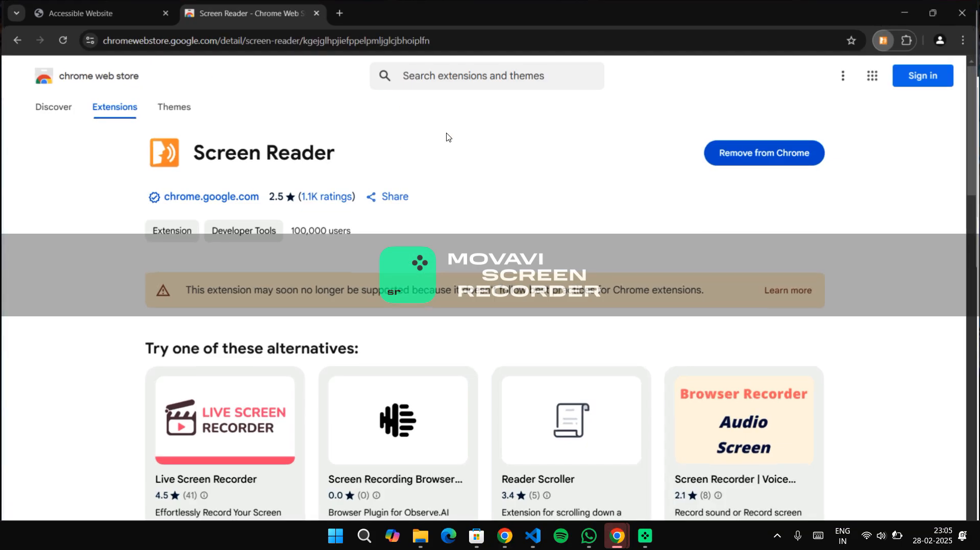
pyautogui.click(94, 13)
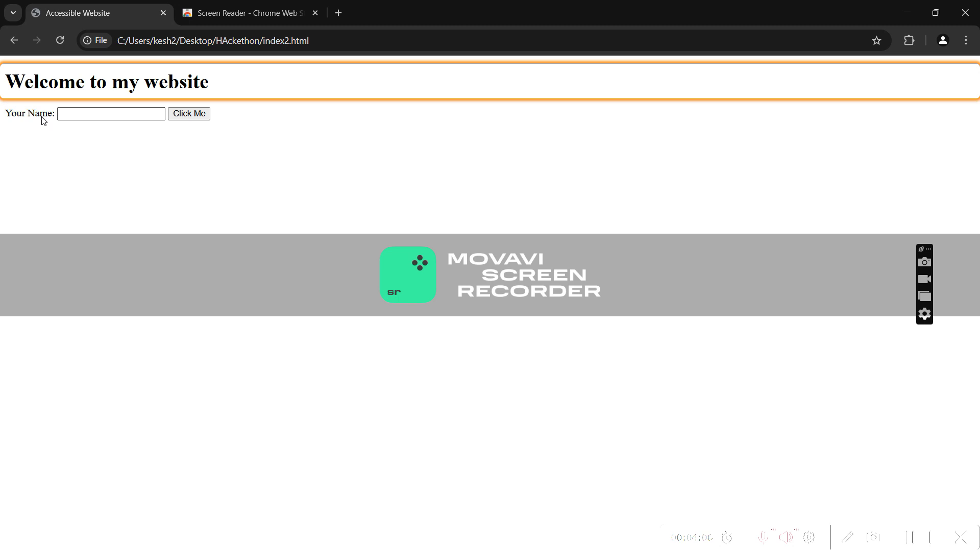
pyautogui.click(111, 113)
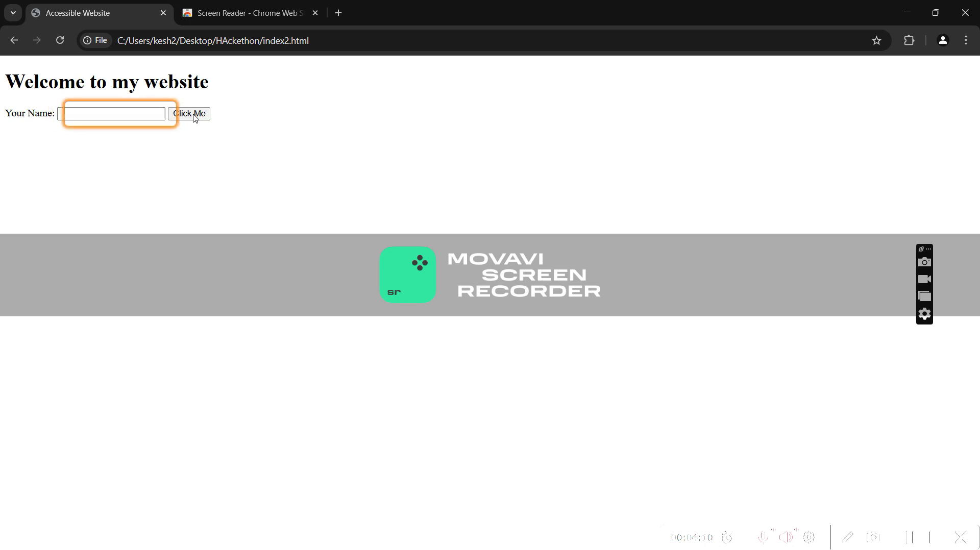
pyautogui.click(188, 113)
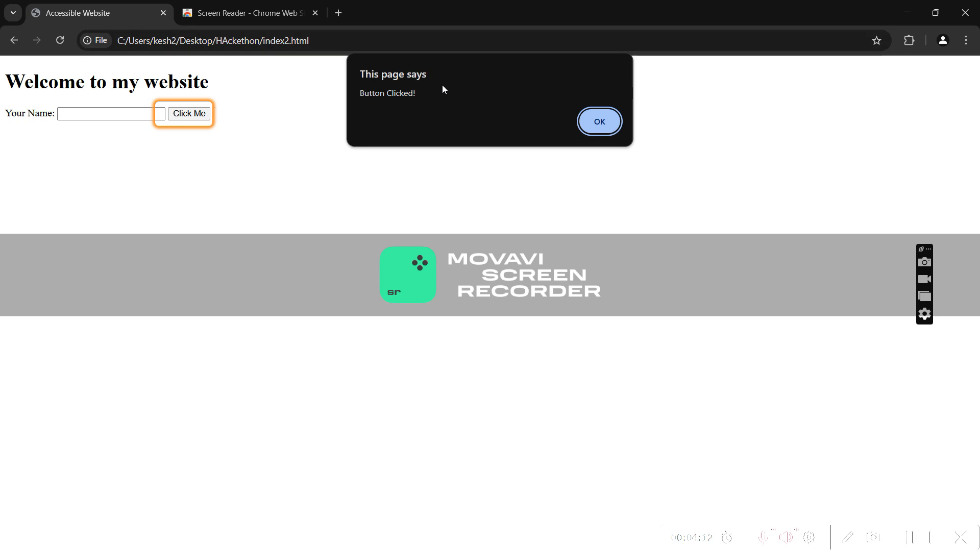
# Remove the Screen Reader extension from Chrome and return to the accessible test page
pyautogui.click(598, 121)
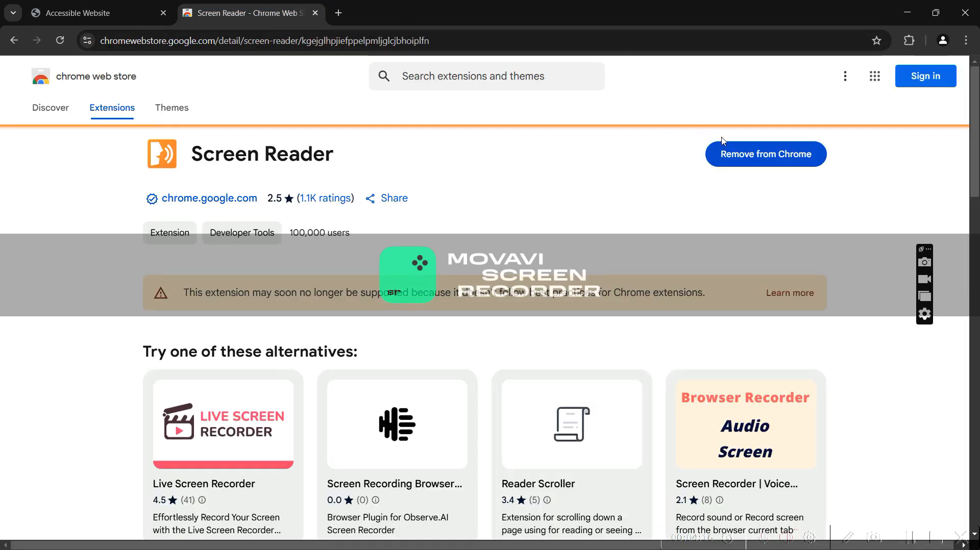
pyautogui.click(764, 154)
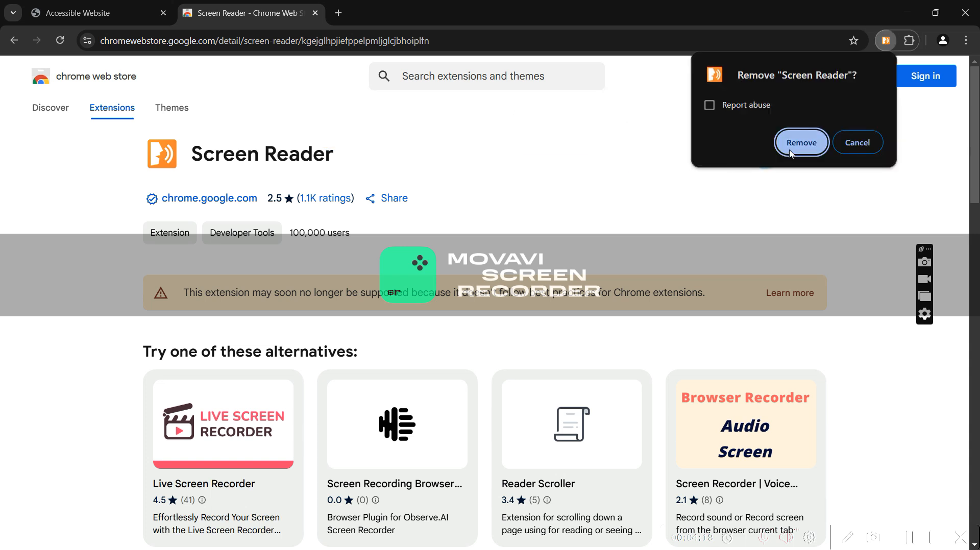
pyautogui.click(801, 142)
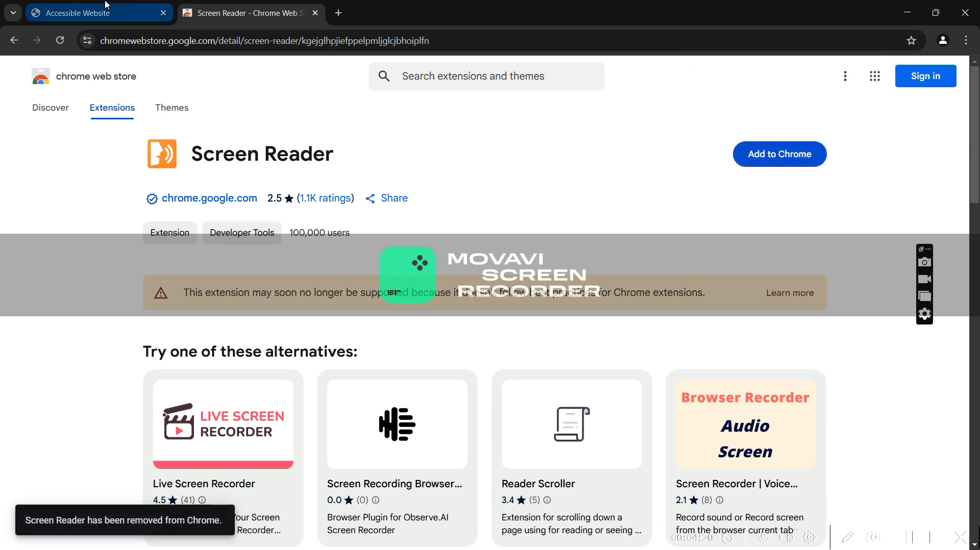
pyautogui.click(87, 13)
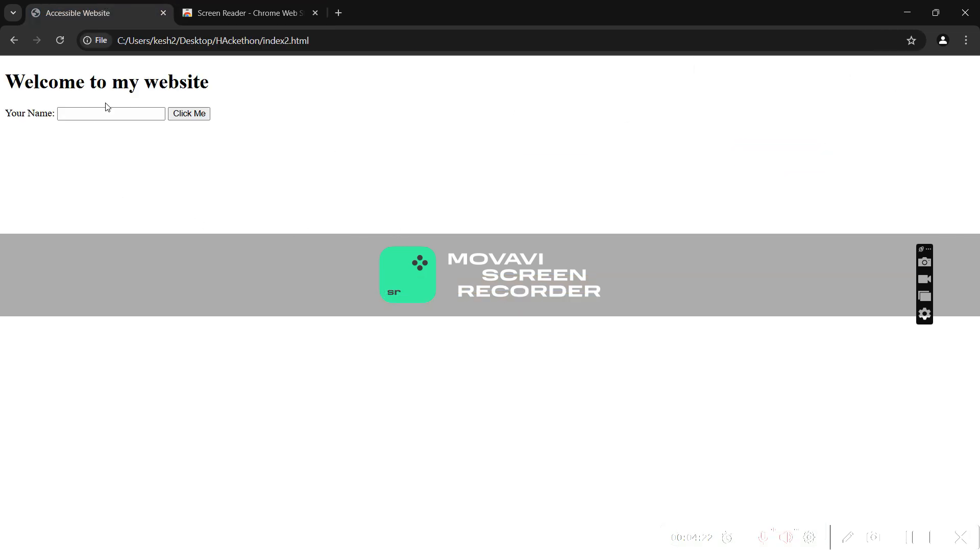
pyautogui.moveTo(210, 155)
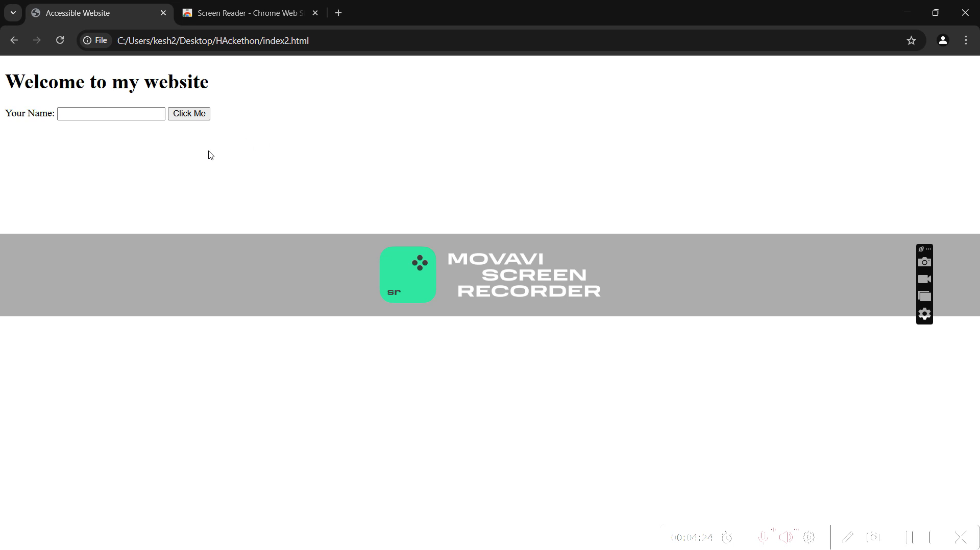
# Switch to DrishtiARIA's Code Editor showing basic and ARIA-enhanced website code
pyautogui.press('Win+Tab')
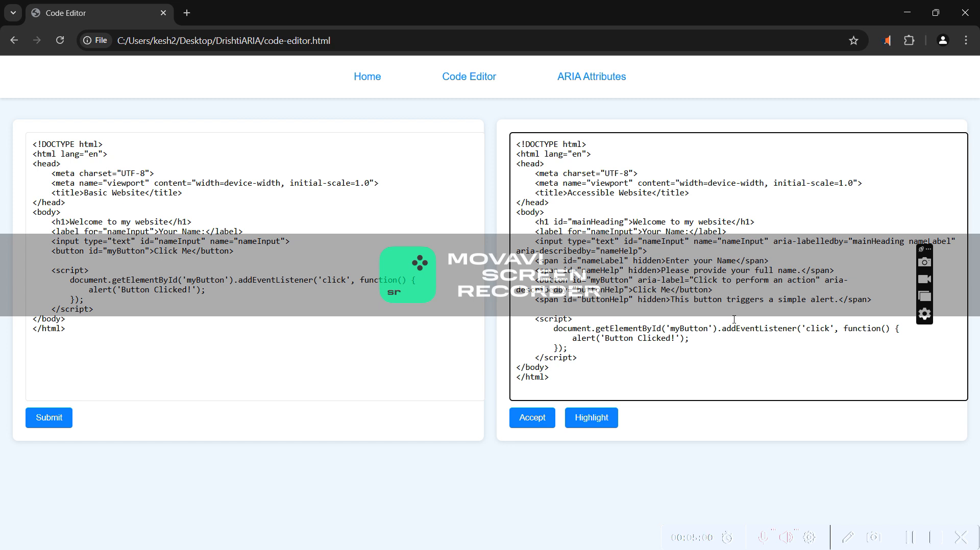
pyautogui.moveTo(732, 340)
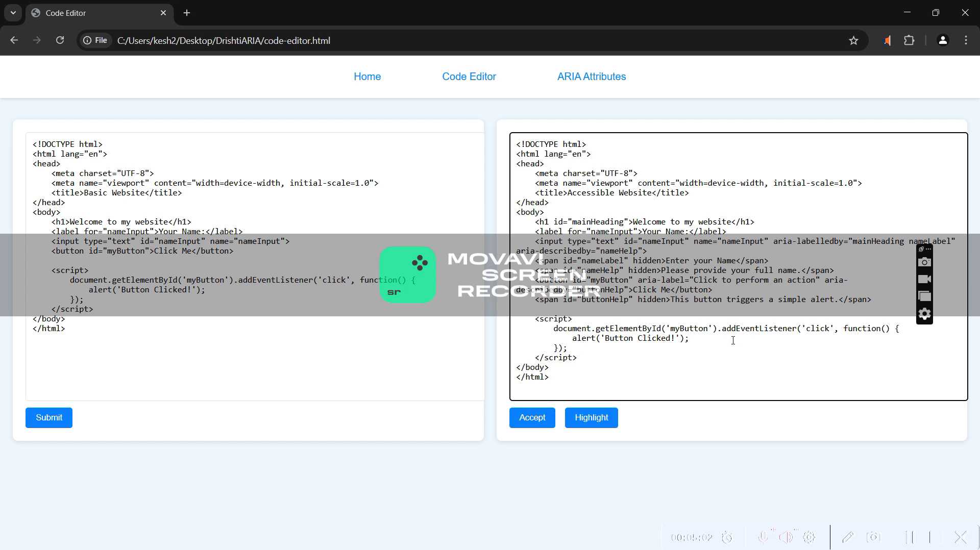